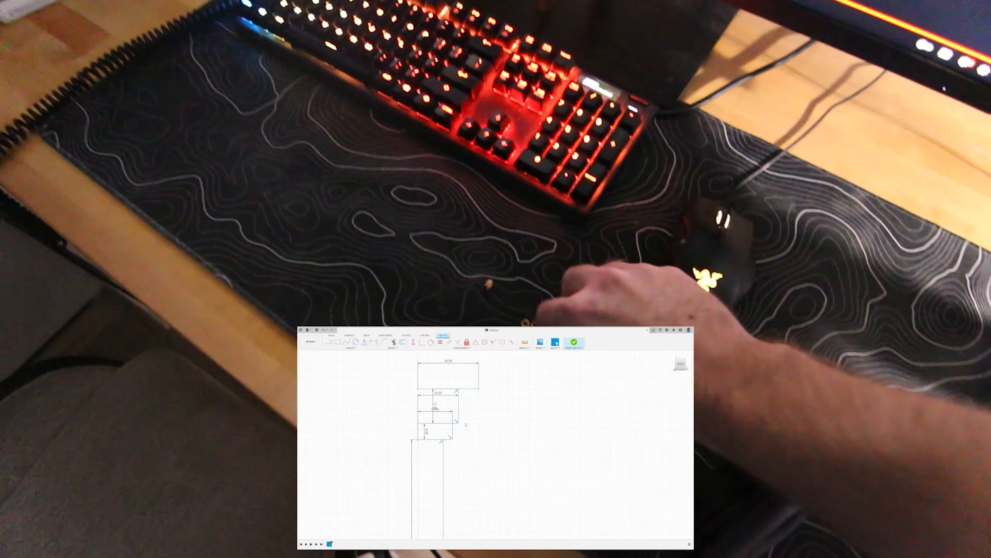
- Place an endpoint of the tall tapered side profile with the Line tool
{"action": "left_click", "coordinate": [573, 342]}
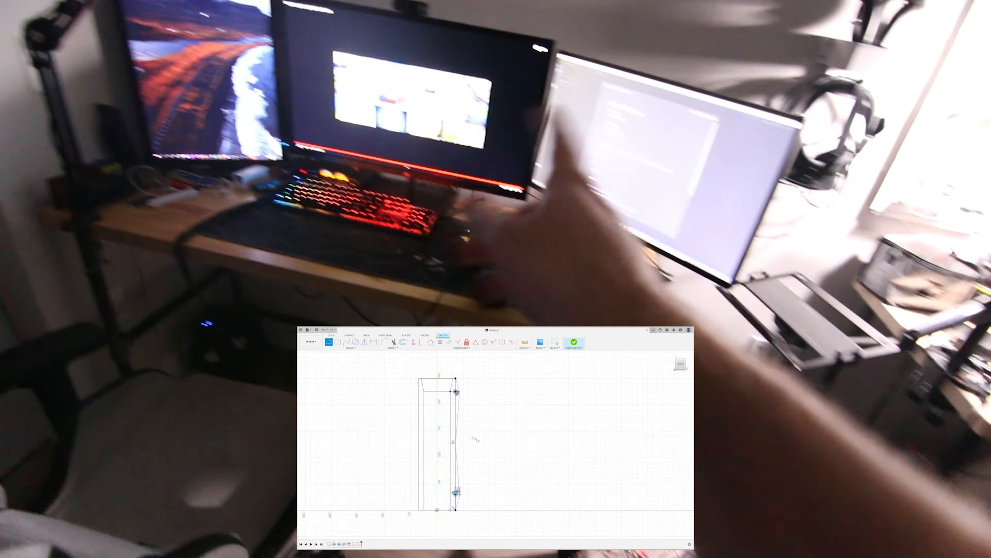
- Finish the sketch to reveal the 3D body with its round recessed hole
{"action": "left_click", "coordinate": [574, 341]}
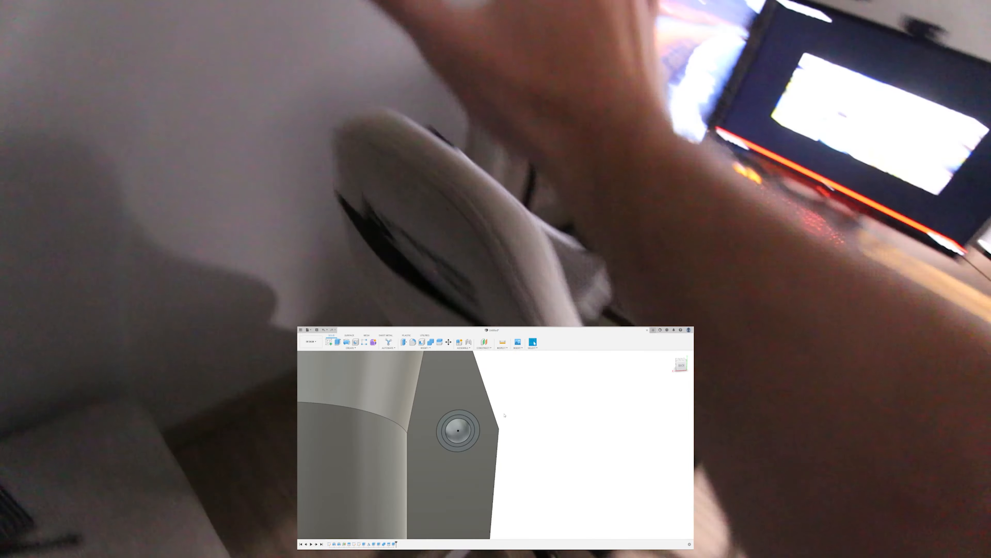